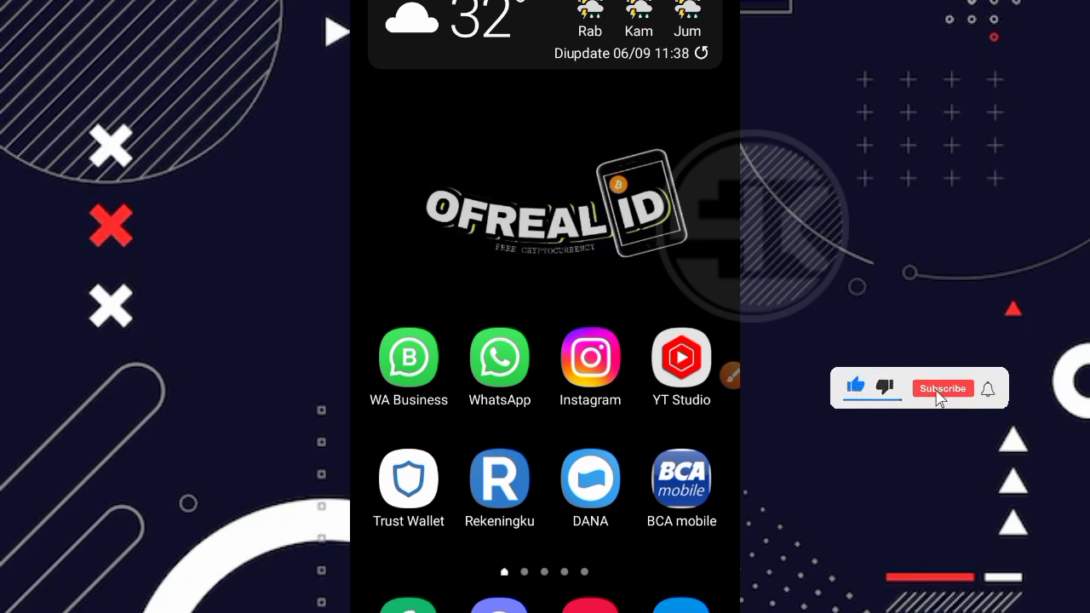
Launch global-mining.site from the home-screen browser shortcut
{"action": "left_click", "coordinate": [942, 389]}
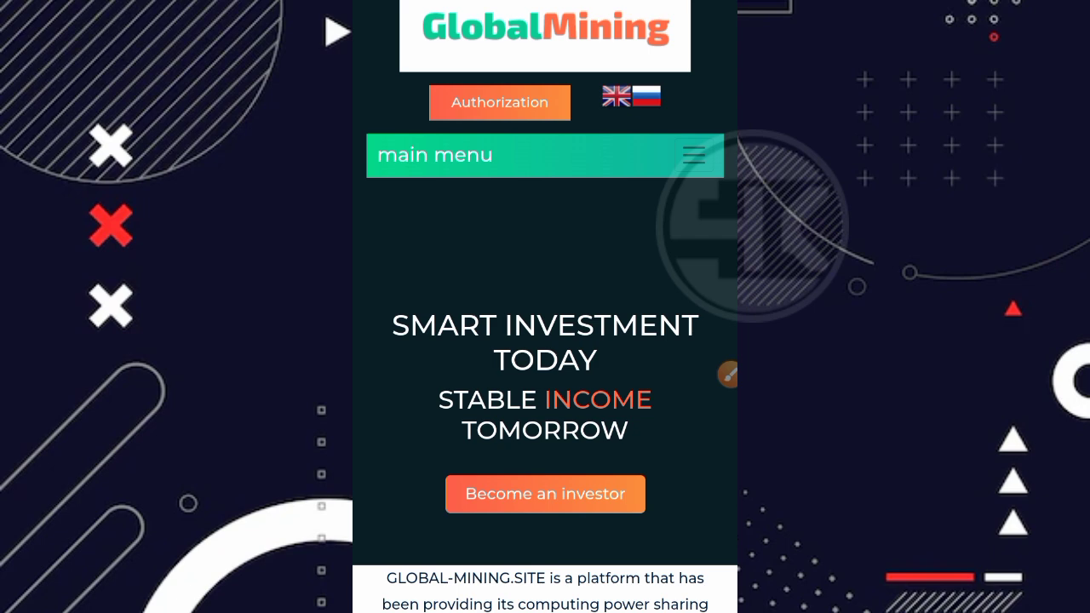
Scroll the homepage past 'A few steps to start earning' to the 20/30/50% plans and INVEST button
{"action": "scroll", "scroll_direction": "down", "scroll_amount": 3}
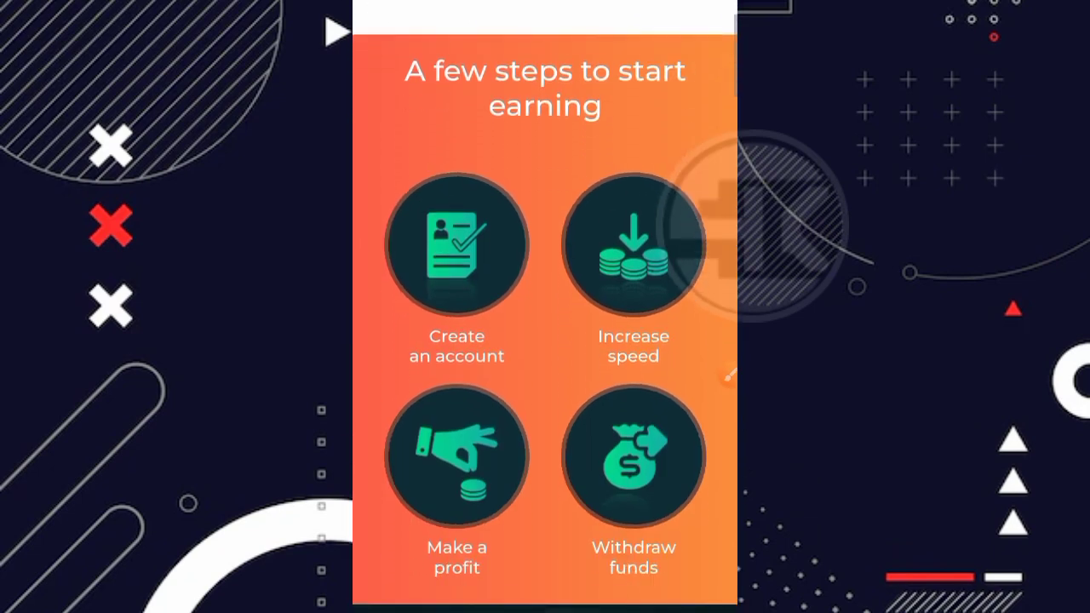
{"action": "scroll", "scroll_direction": "down", "scroll_amount": 3}
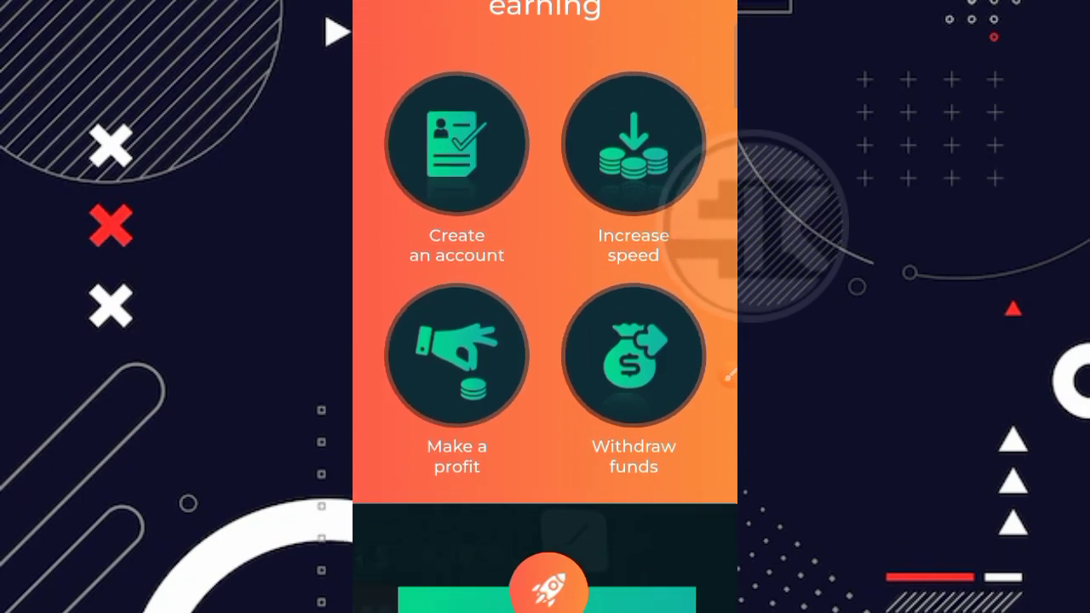
{"action": "scroll", "scroll_direction": "down", "scroll_amount": 3}
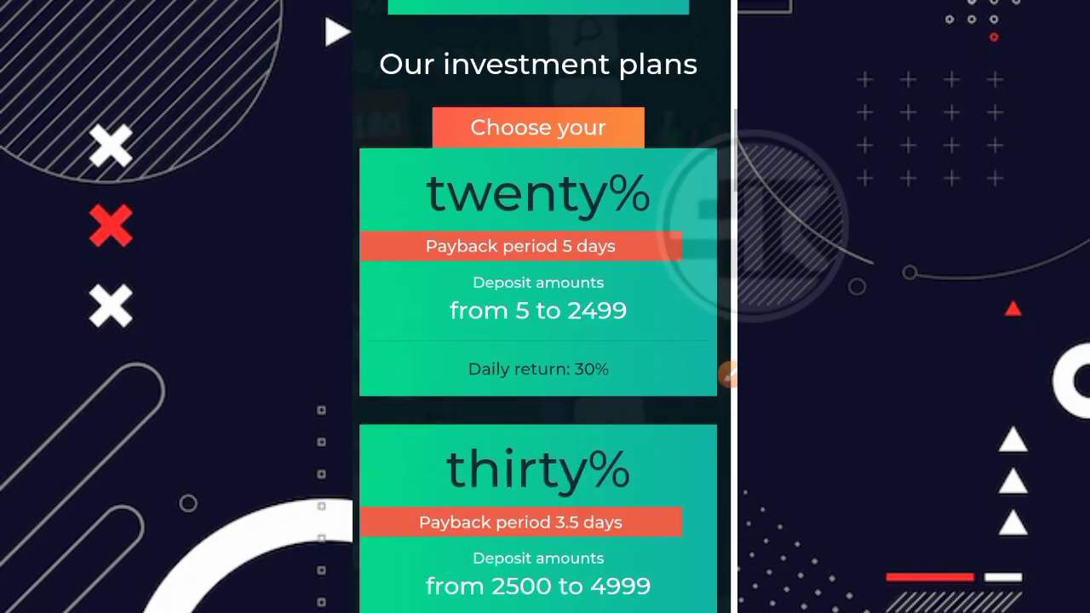
{"action": "scroll", "scroll_direction": "down", "scroll_amount": 3}
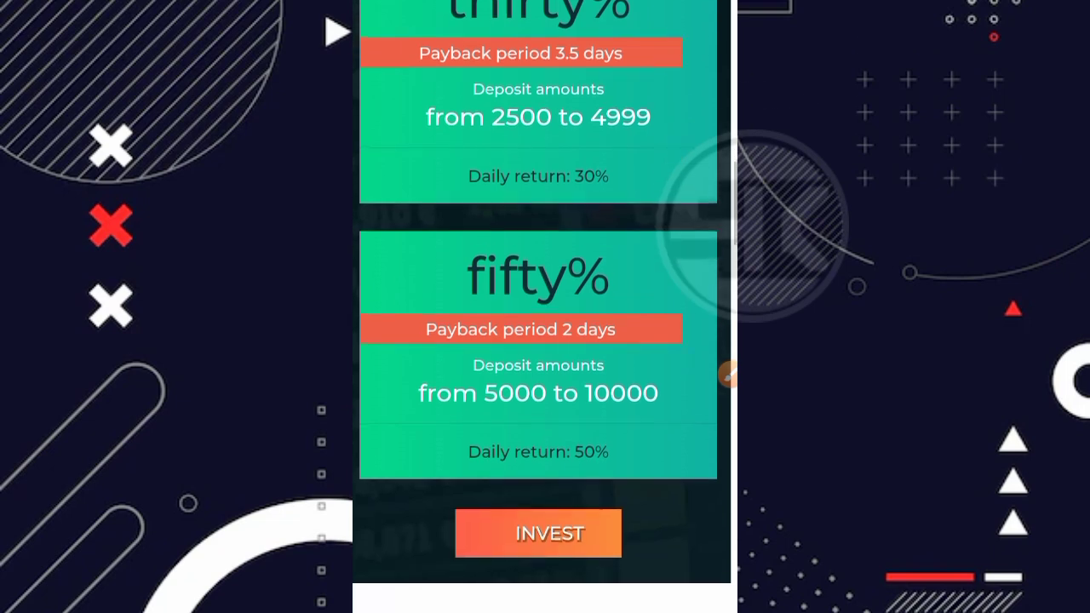
{"action": "scroll", "scroll_direction": "up", "scroll_amount": 3}
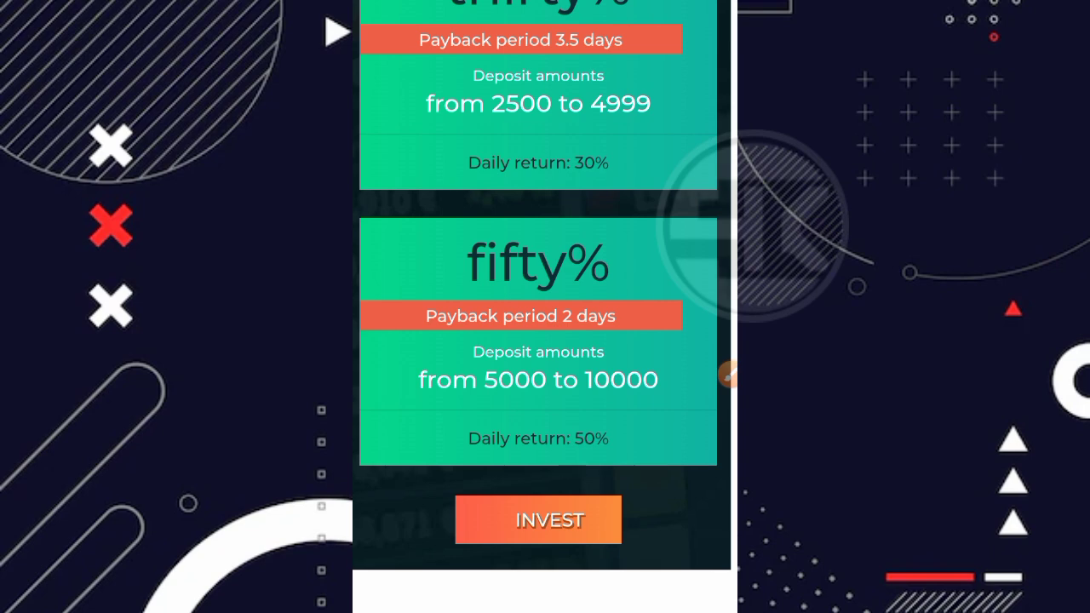
{"action": "scroll", "scroll_direction": "down", "scroll_amount": 3}
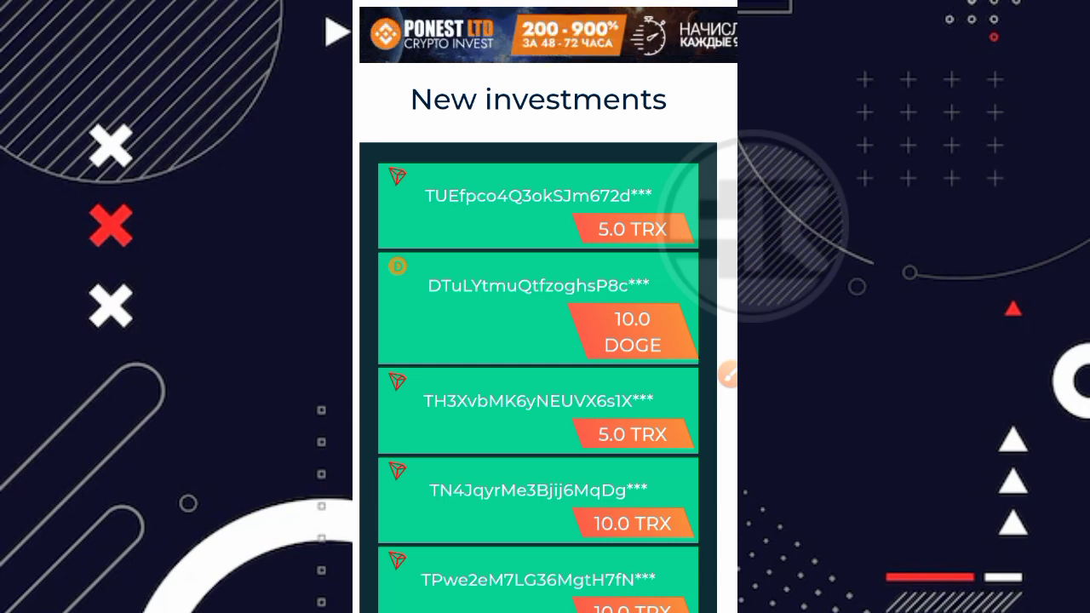
Scroll through the 'New investments' list of recent TRX and DOGE deposits
{"action": "scroll", "scroll_direction": "down", "scroll_amount": 3}
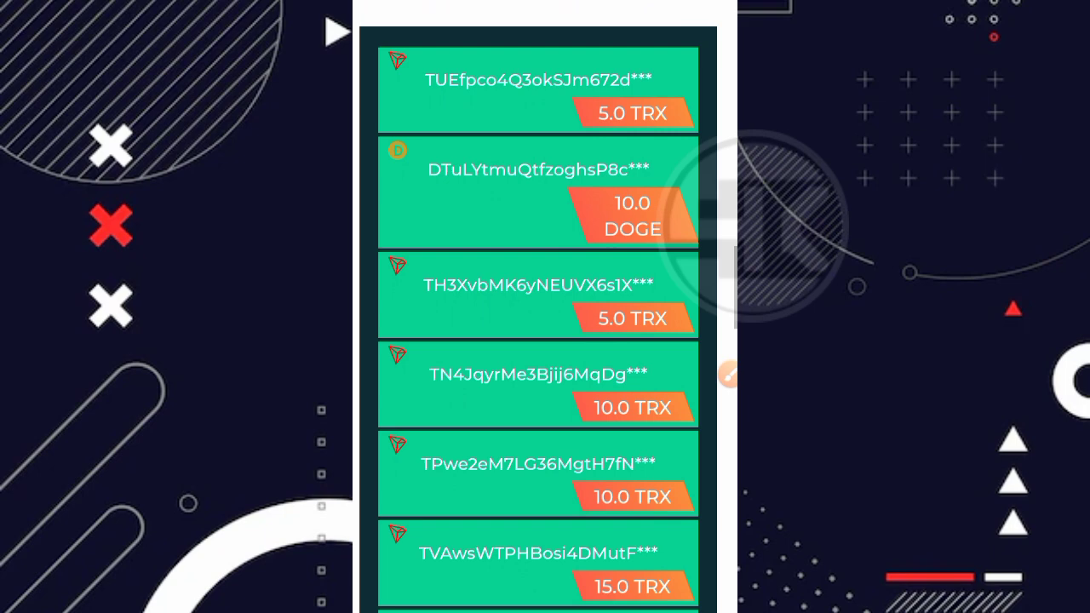
{"action": "scroll", "scroll_direction": "down", "scroll_amount": 3}
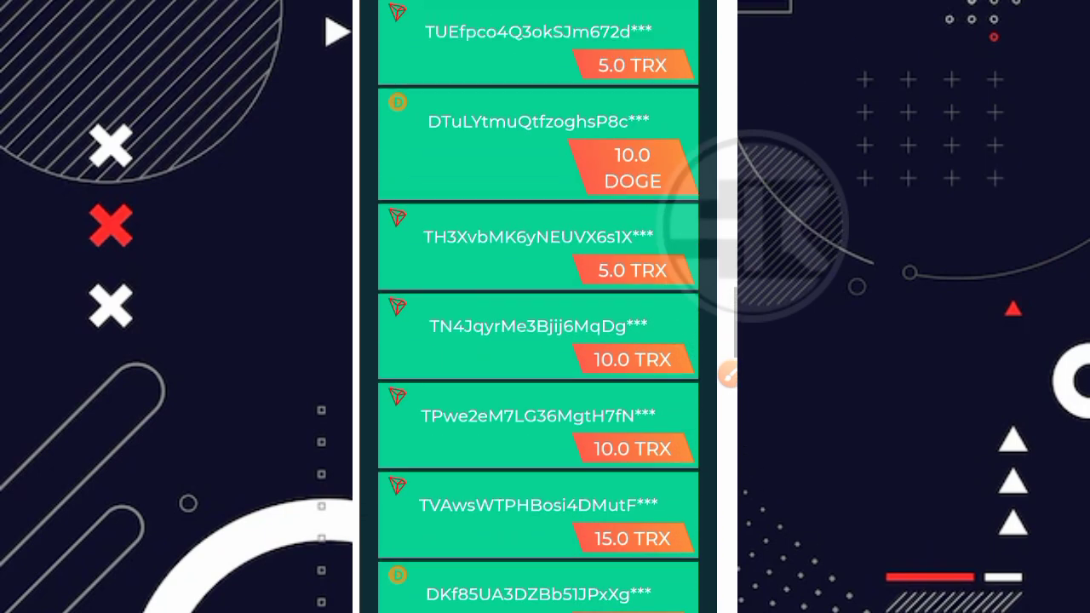
{"action": "scroll", "scroll_direction": "up", "scroll_amount": 3}
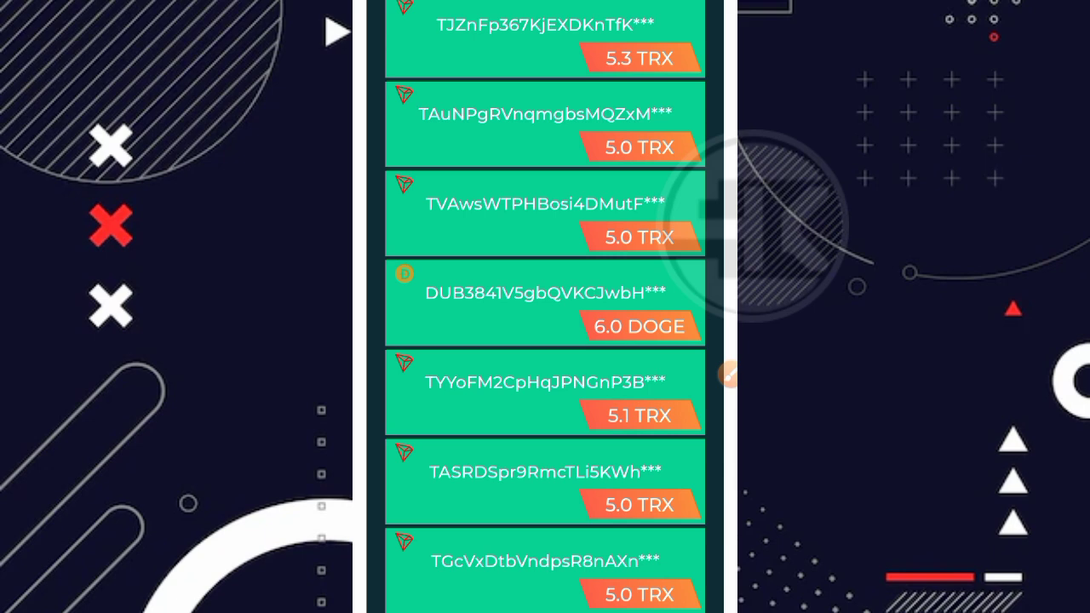
{"action": "scroll", "scroll_direction": "up", "scroll_amount": 3}
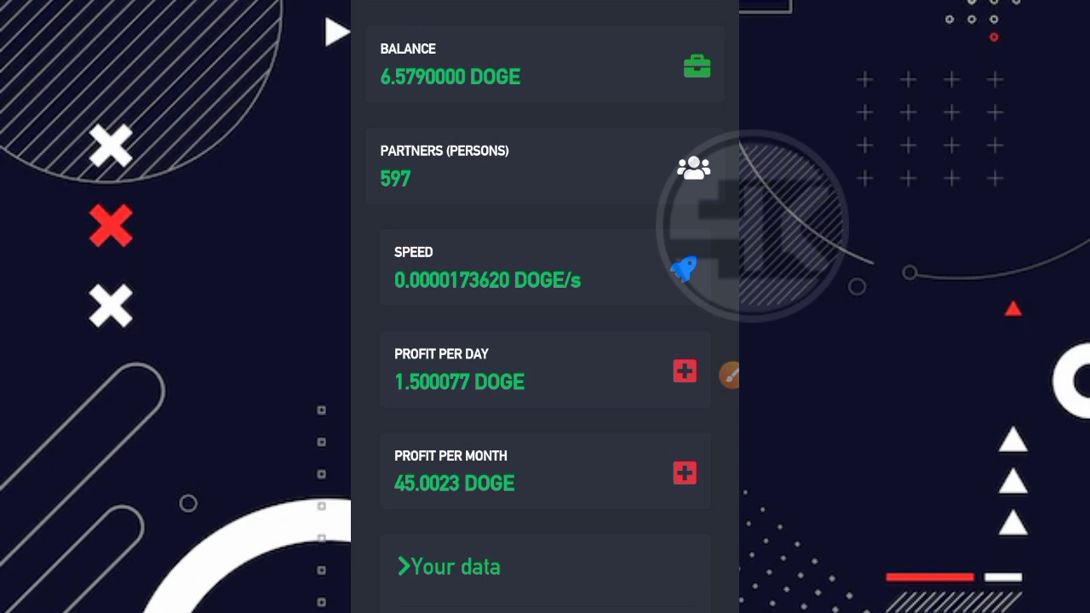
Scroll the dashboard past Balance, Partners, Speed and Profit cards to the Replenished/Paid out totals
{"action": "scroll", "scroll_direction": "down", "scroll_amount": 3}
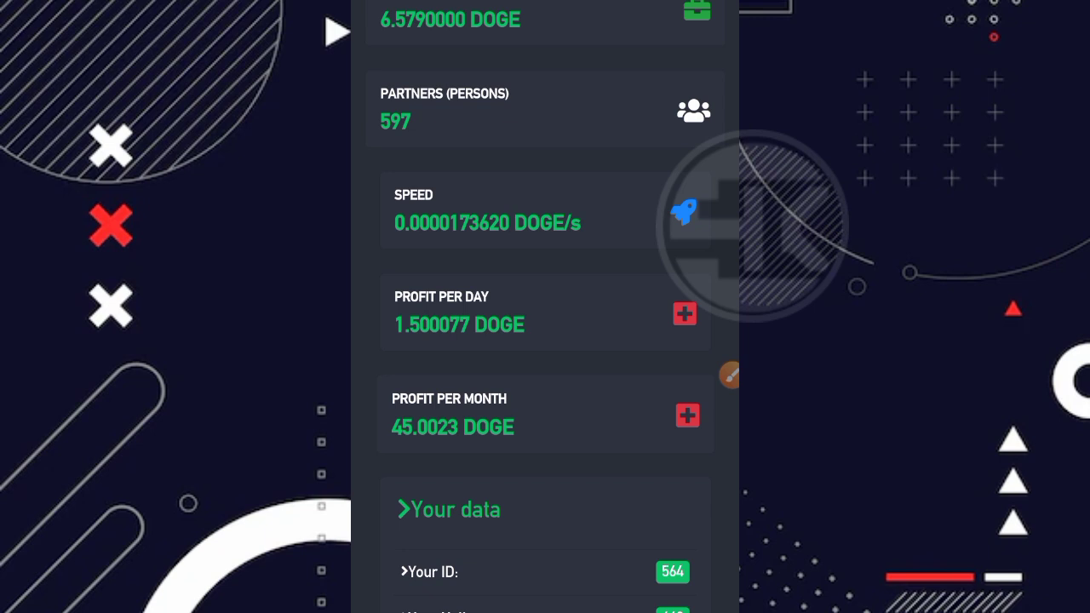
{"action": "scroll", "scroll_direction": "down", "scroll_amount": 3}
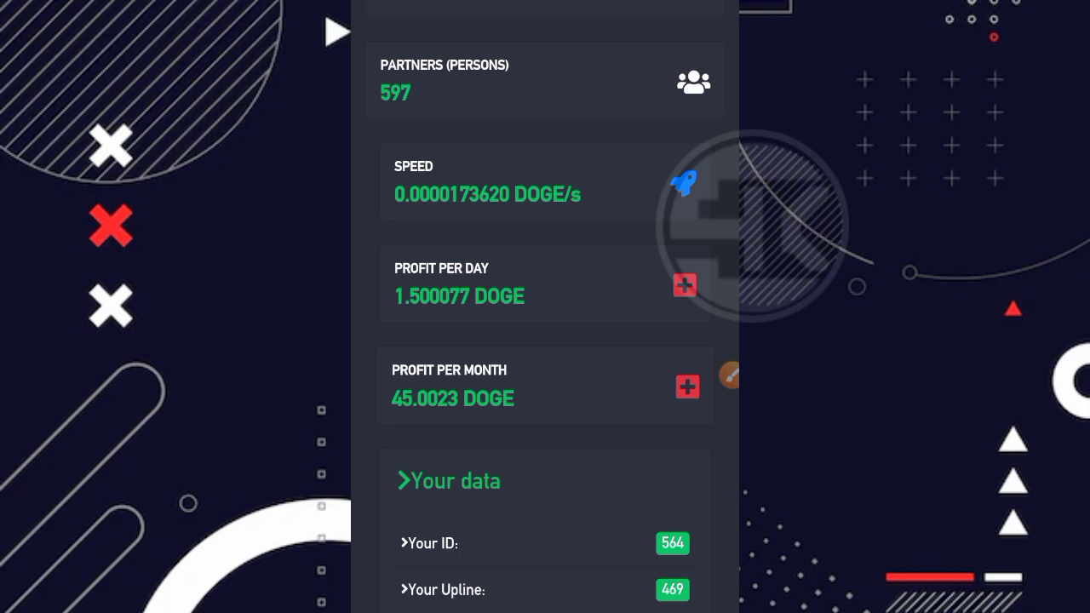
{"action": "scroll", "scroll_direction": "down", "scroll_amount": 3}
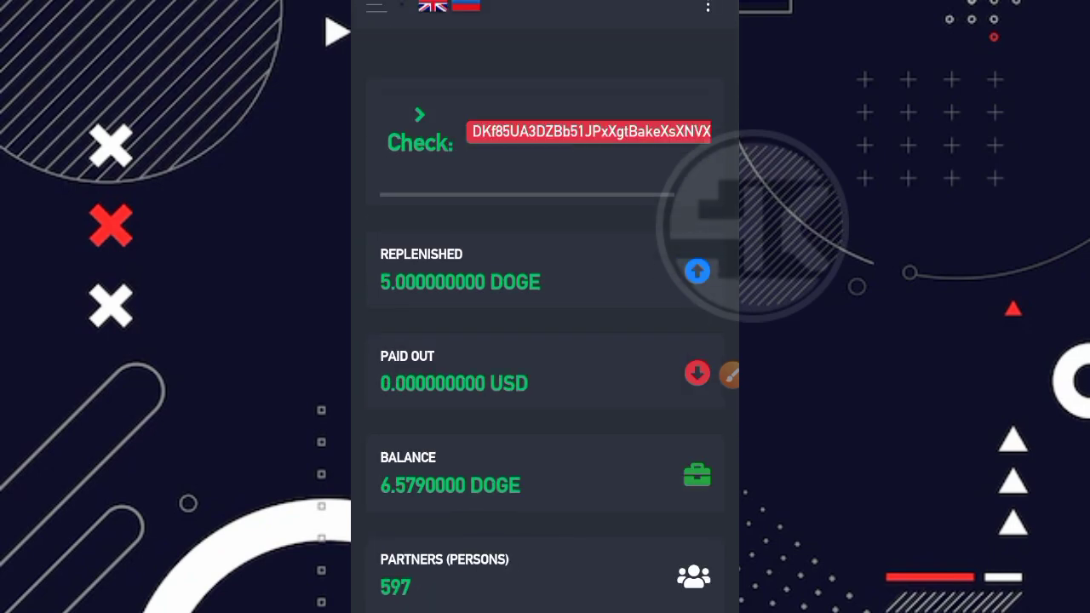
Go to the Withdraw page and enter 6.579 DOGE in the amount field
{"action": "left_click", "coordinate": [376, 8]}
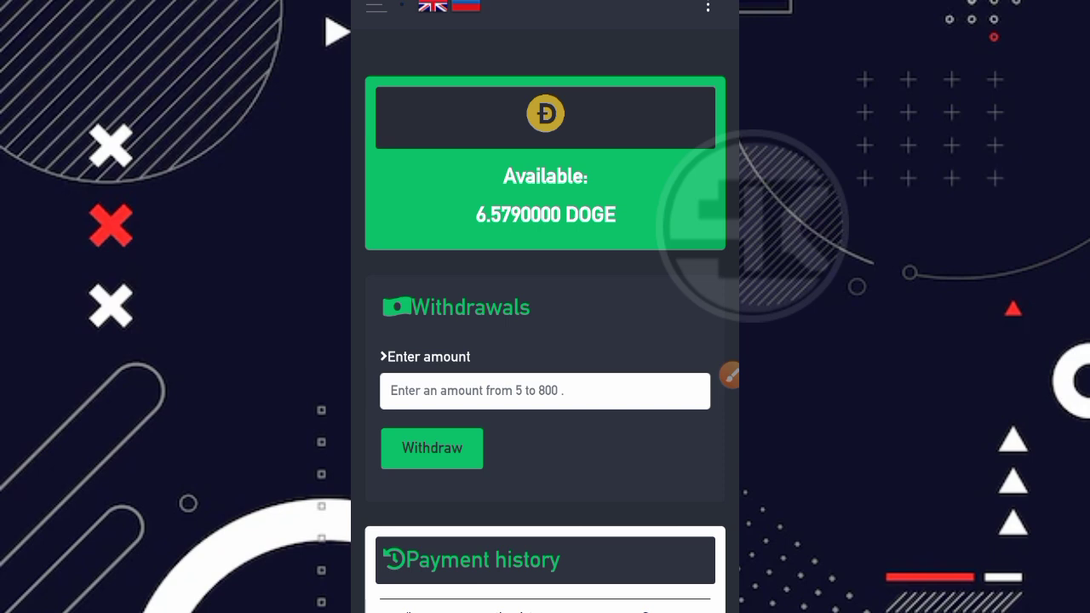
{"action": "scroll", "scroll_direction": "down", "scroll_amount": 3}
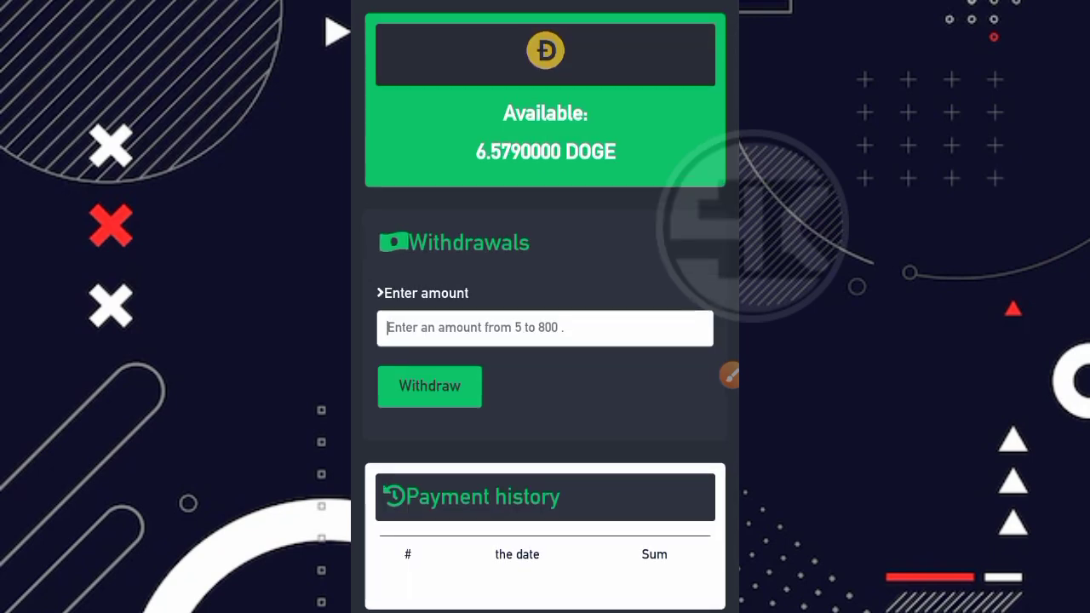
{"action": "left_click", "coordinate": [545, 328]}
{"action": "type", "text": "6.579"}
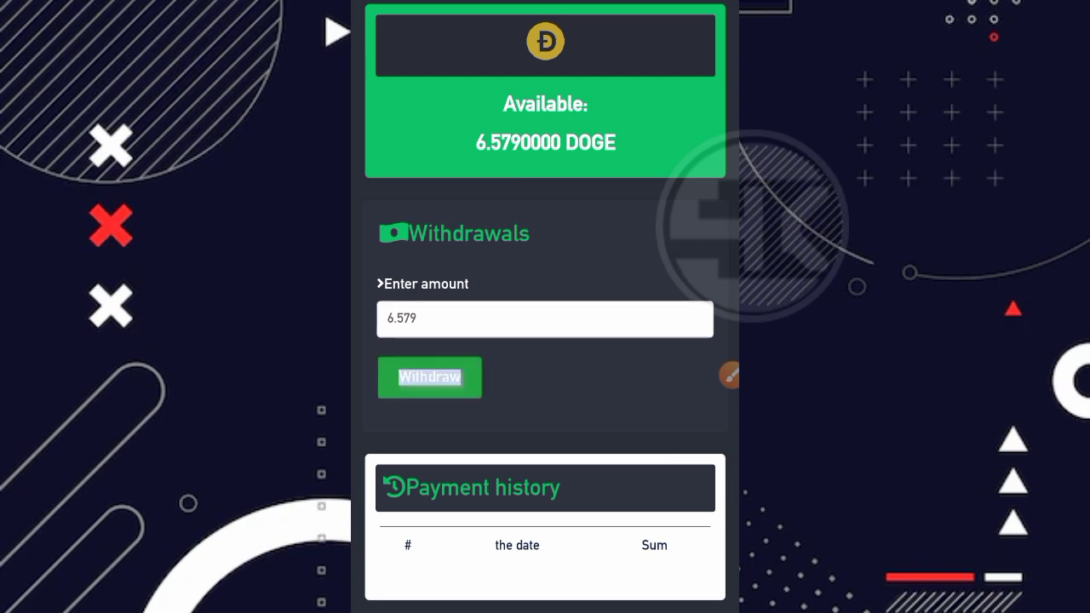
Submit the 6.579 DOGE withdrawal, getting an internal error, and switch the site back to English via the UK flag
{"action": "left_click", "coordinate": [429, 377]}
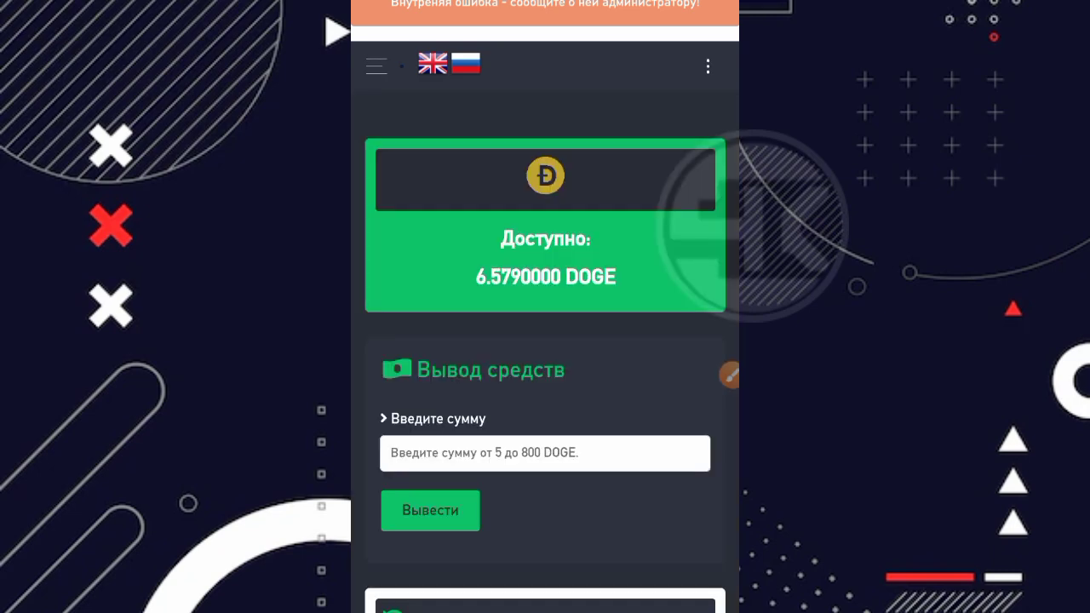
{"action": "left_click", "coordinate": [432, 63]}
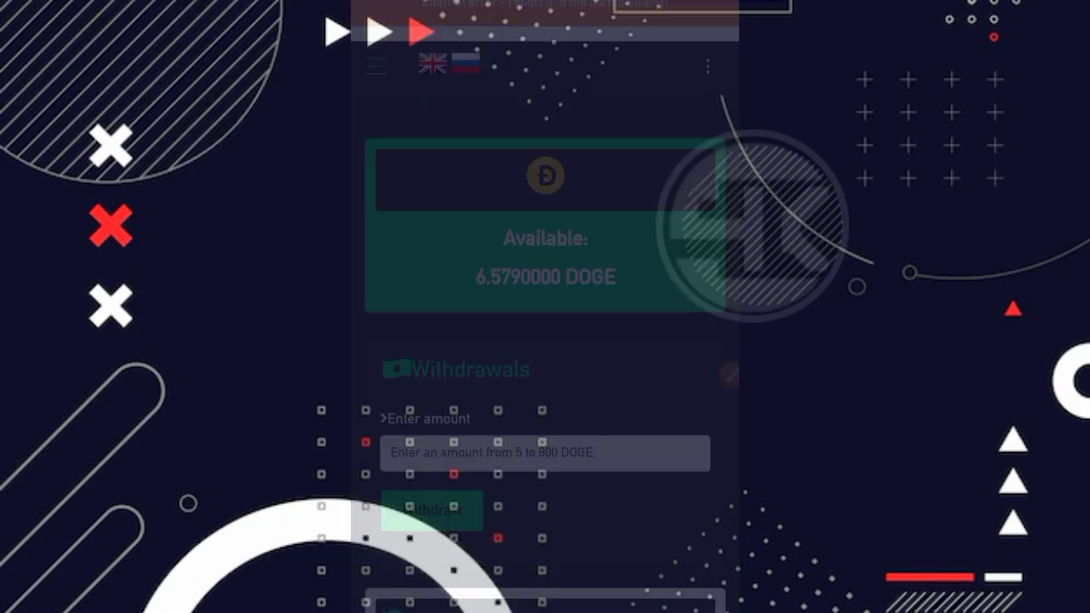
{"action": "scroll", "scroll_direction": "up", "scroll_amount": 3}
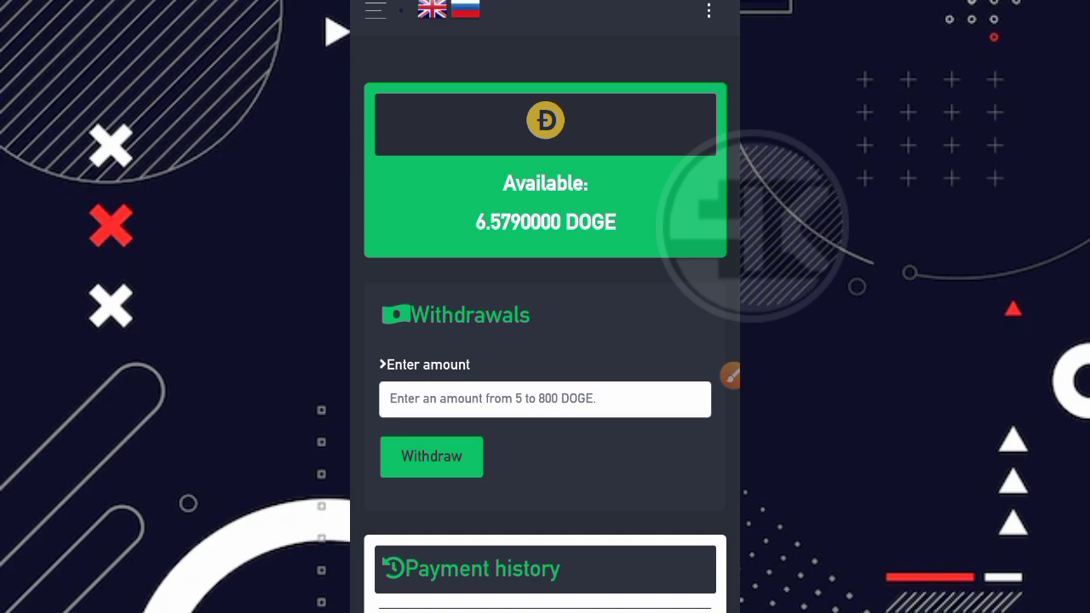
Retry the withdrawal and view the 'Internal error - report it to the administrator' banner and empty payment history
{"action": "left_click", "coordinate": [431, 457]}
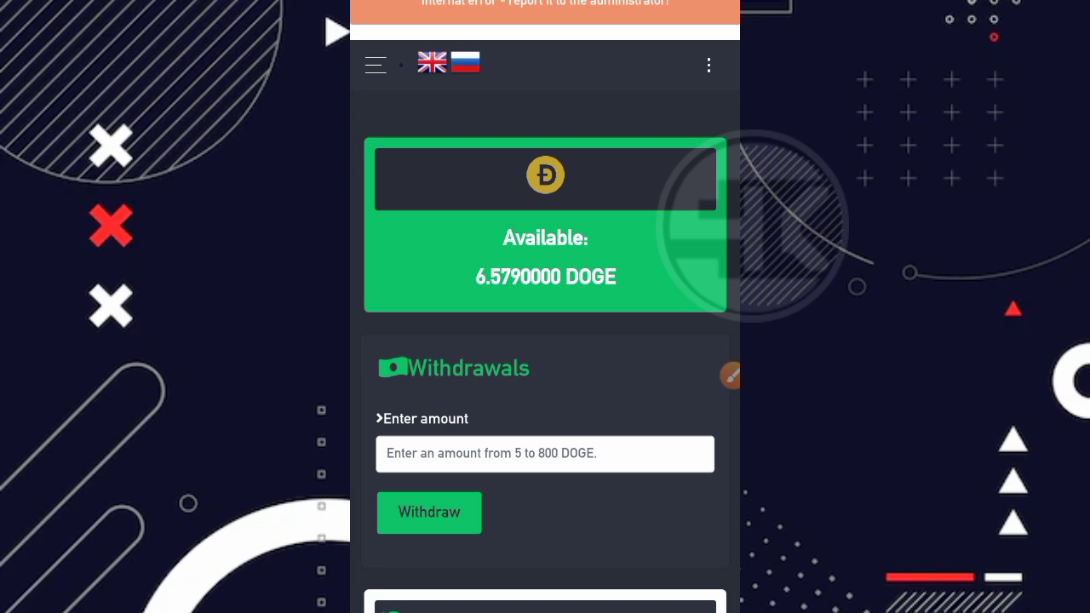
{"action": "scroll", "scroll_direction": "down", "scroll_amount": 3}
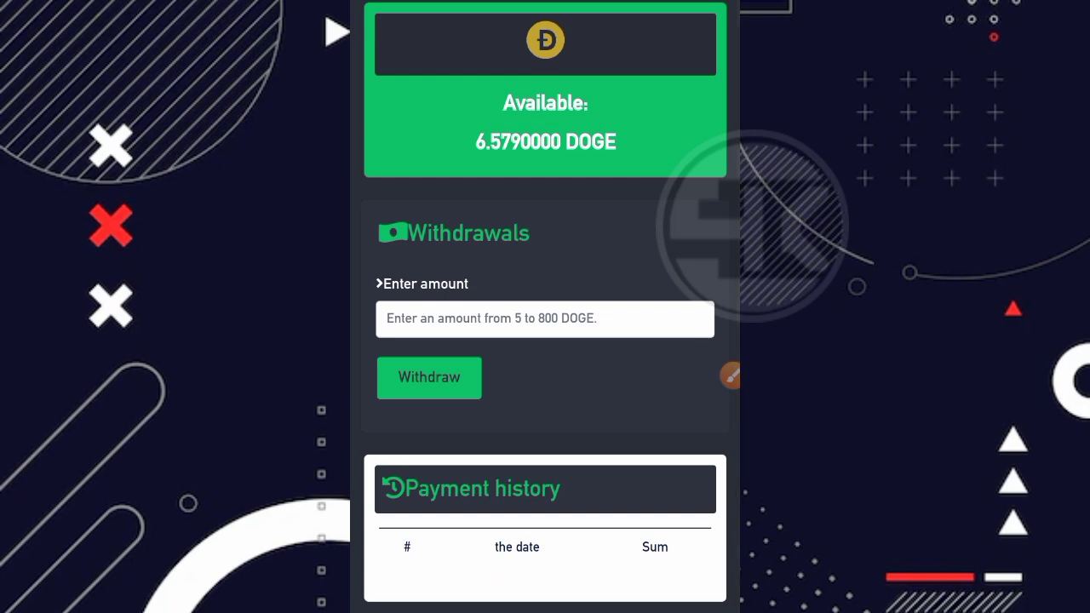